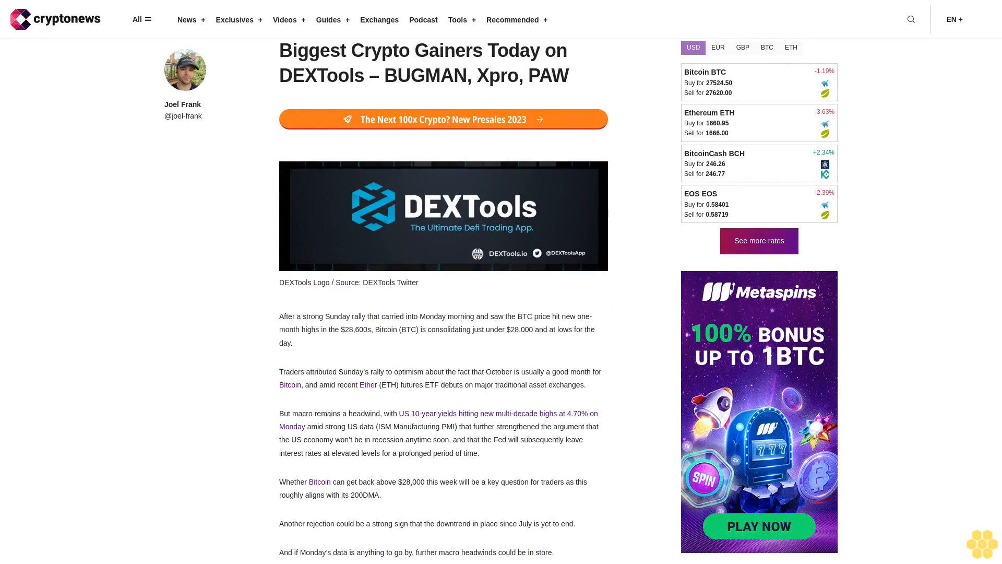
scroll("down", 3)
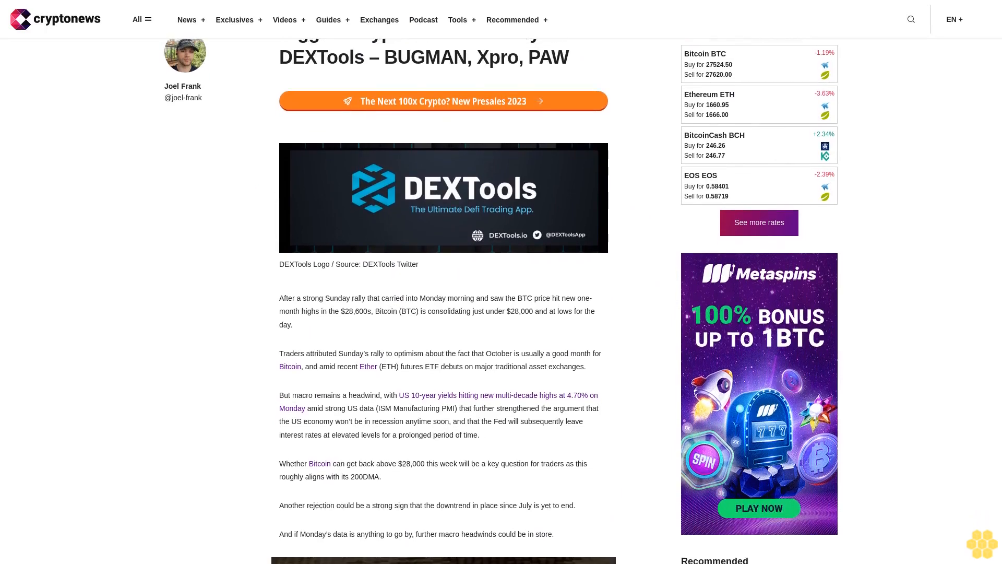
scroll("down", 3)
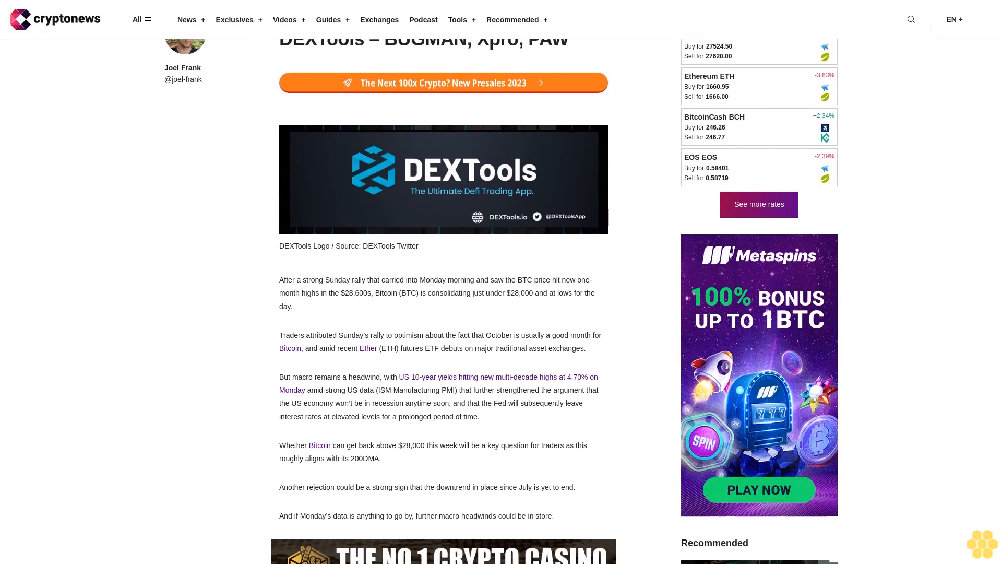
scroll("down", 3)
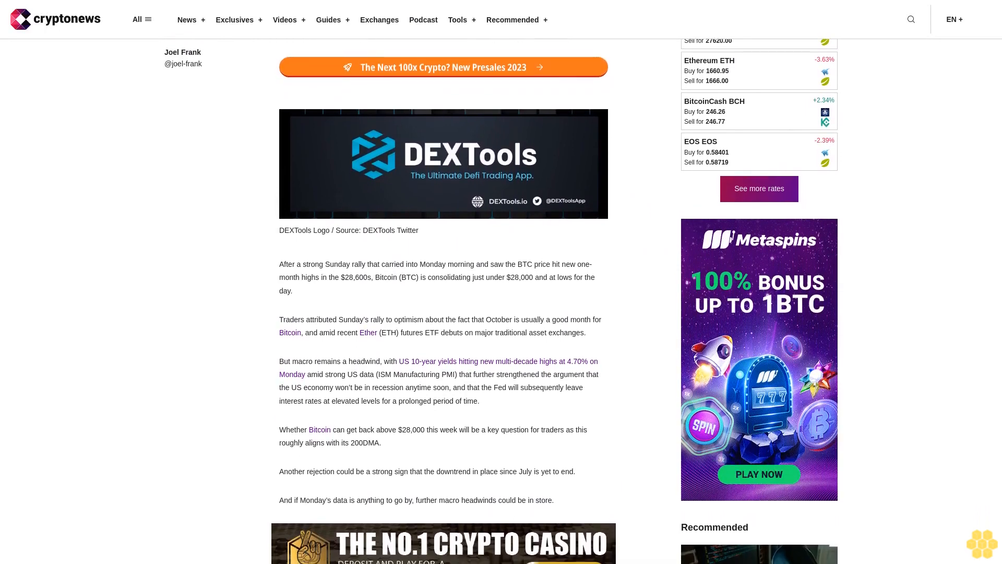
scroll("down", 3)
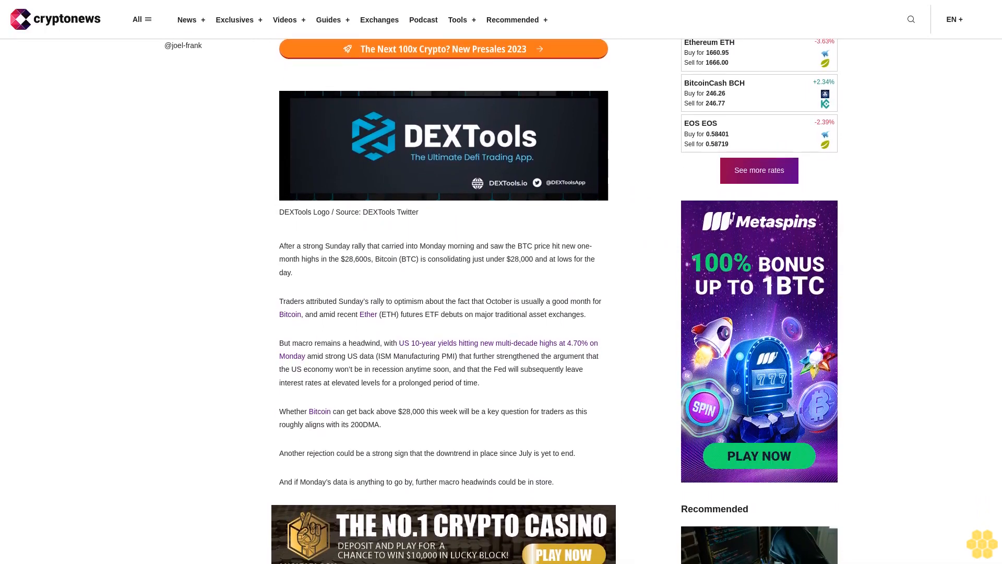
scroll("down", 3)
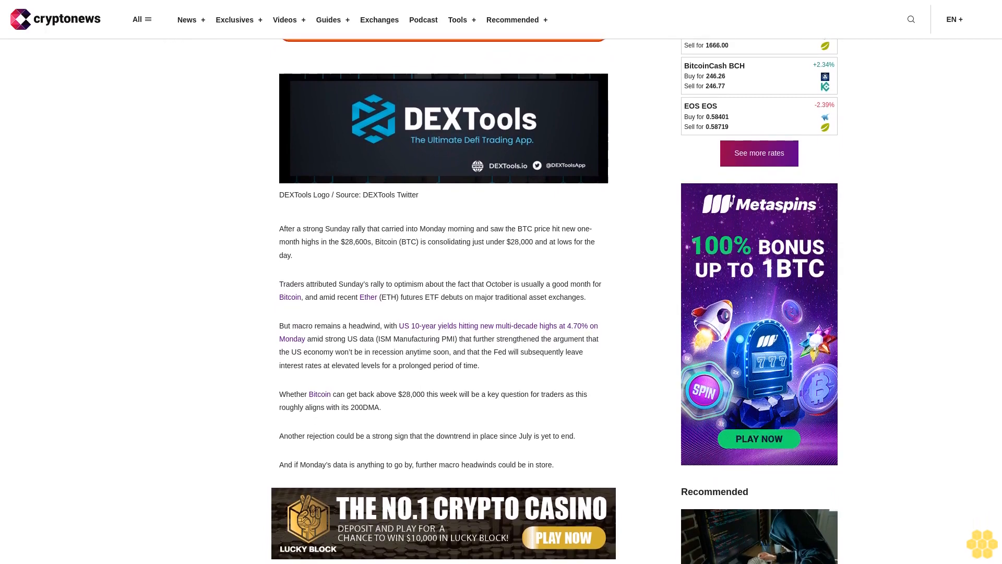
scroll("down", 3)
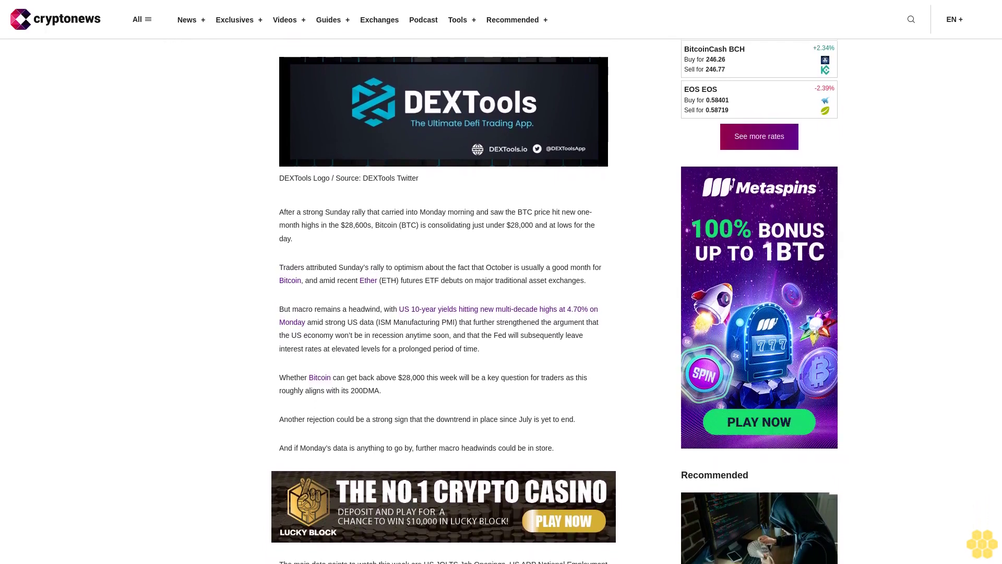
scroll("down", 3)
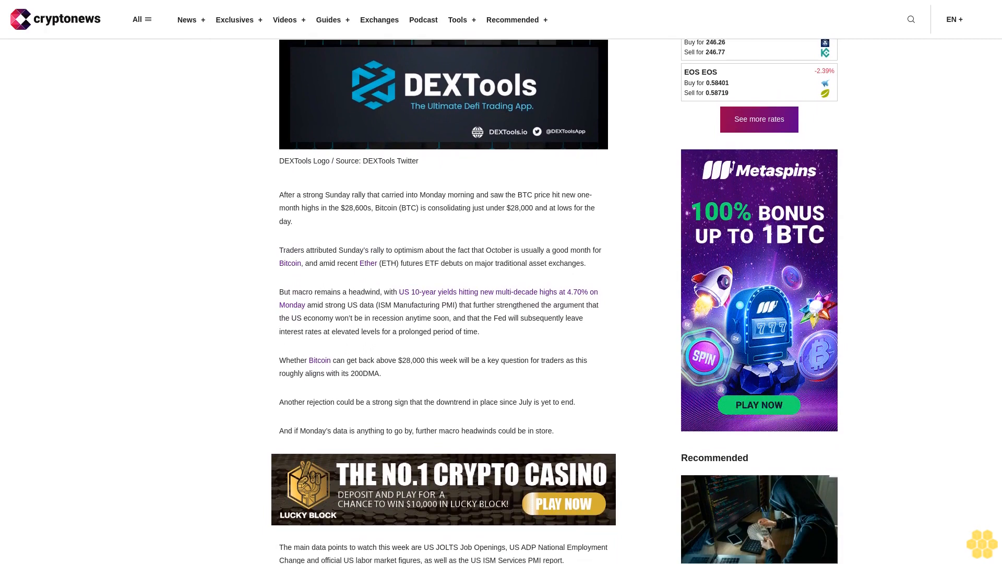
scroll("down", 3)
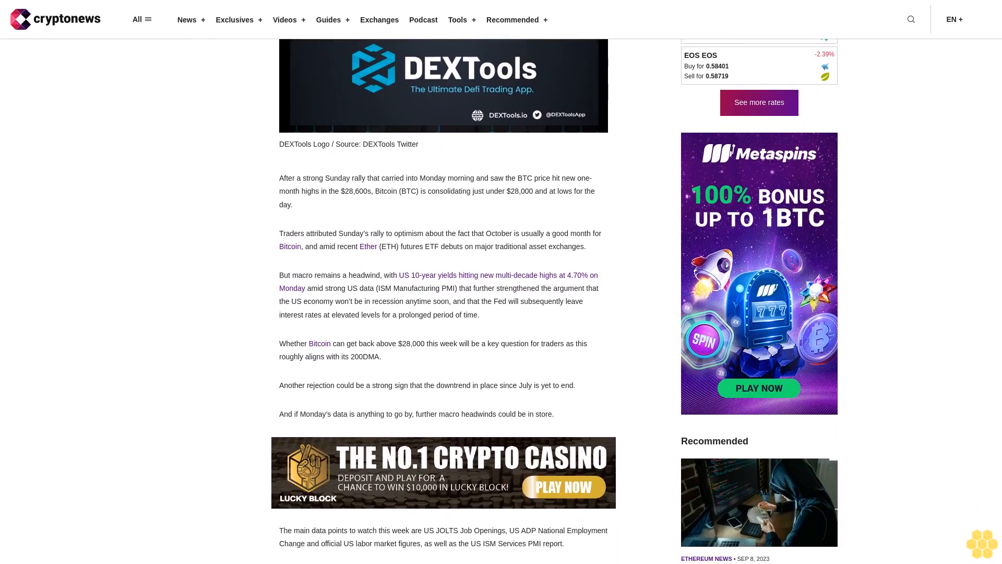
scroll("down", 3)
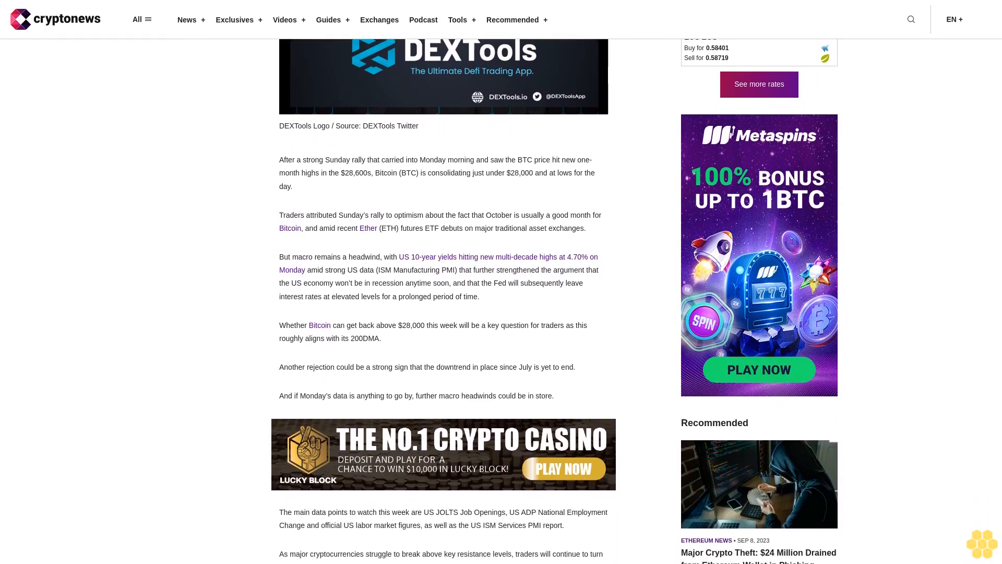
scroll("down", 3)
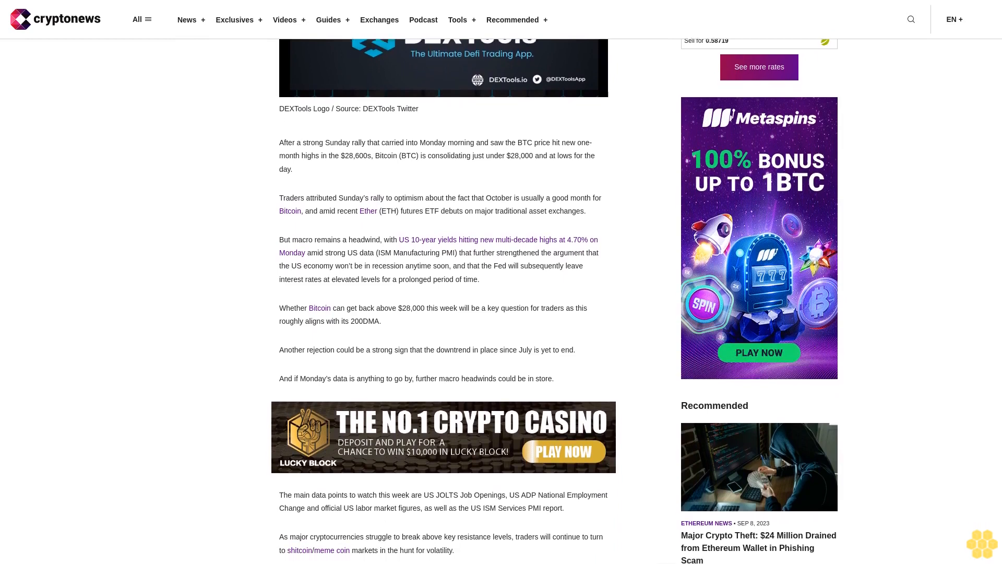
scroll("down", 3)
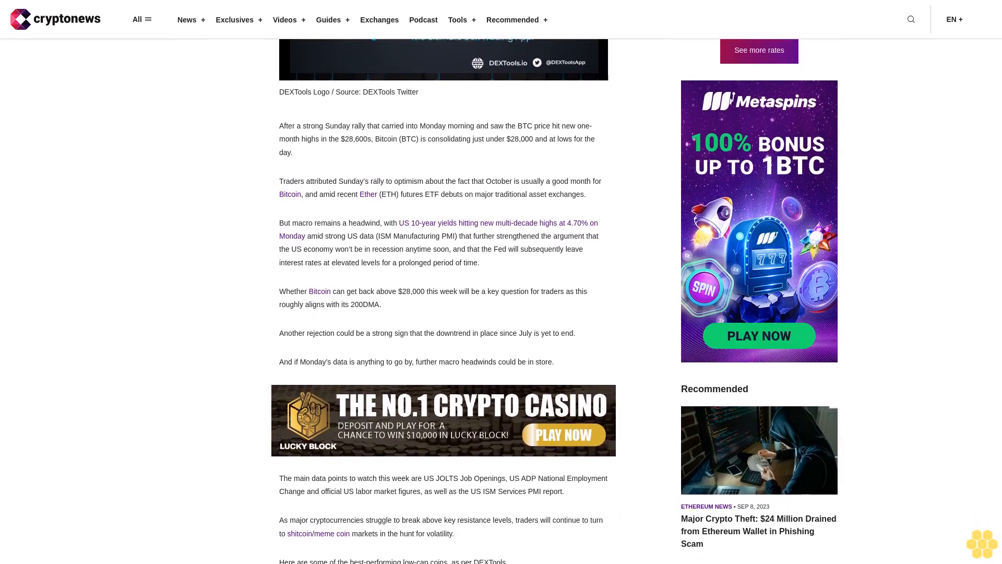
scroll("down", 3)
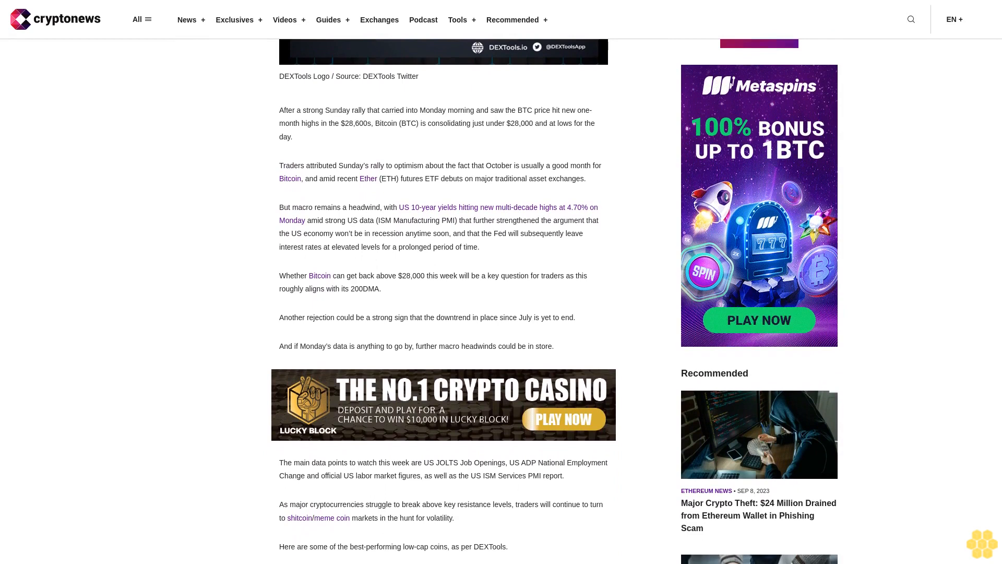
scroll("down", 3)
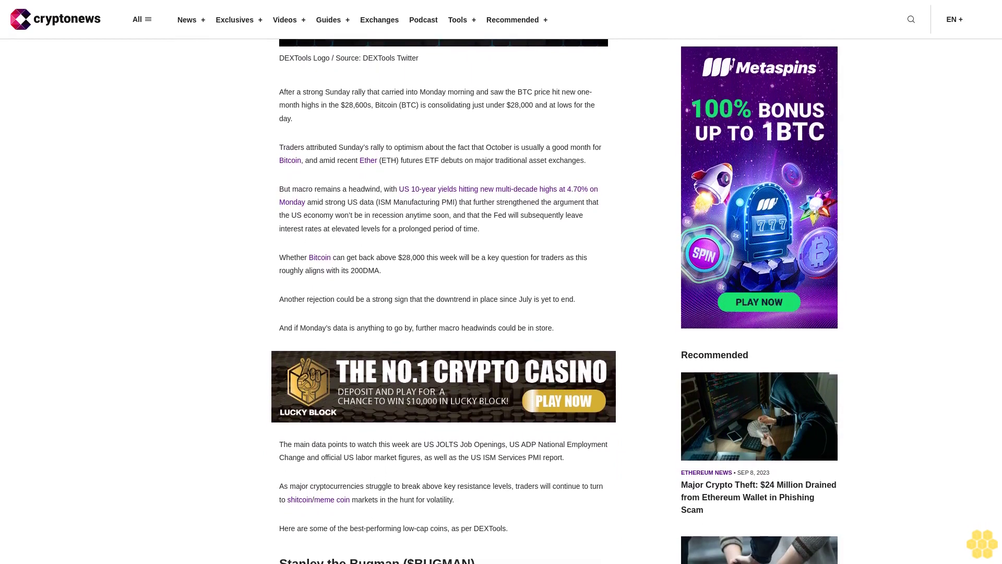
scroll("down", 3)
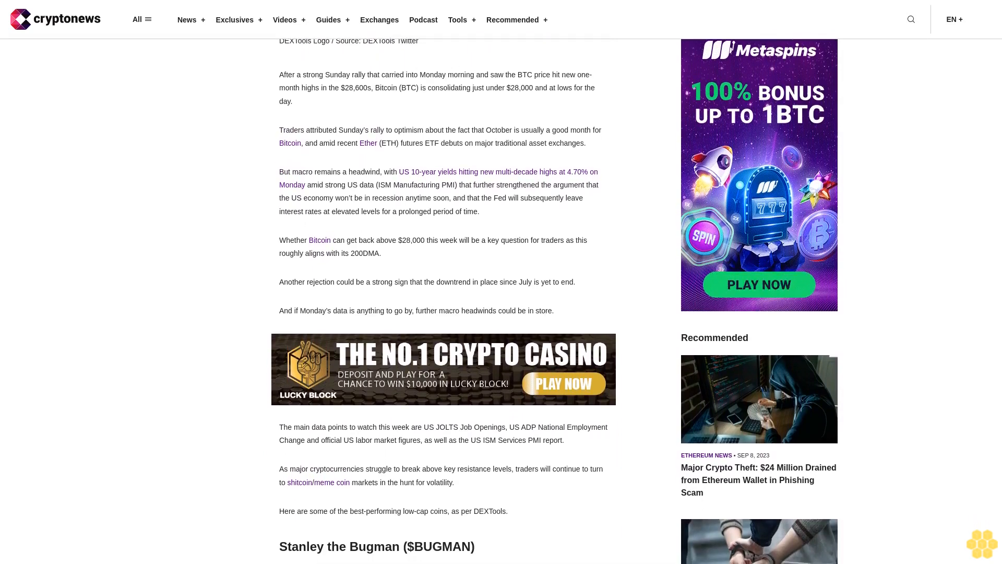
scroll("down", 3)
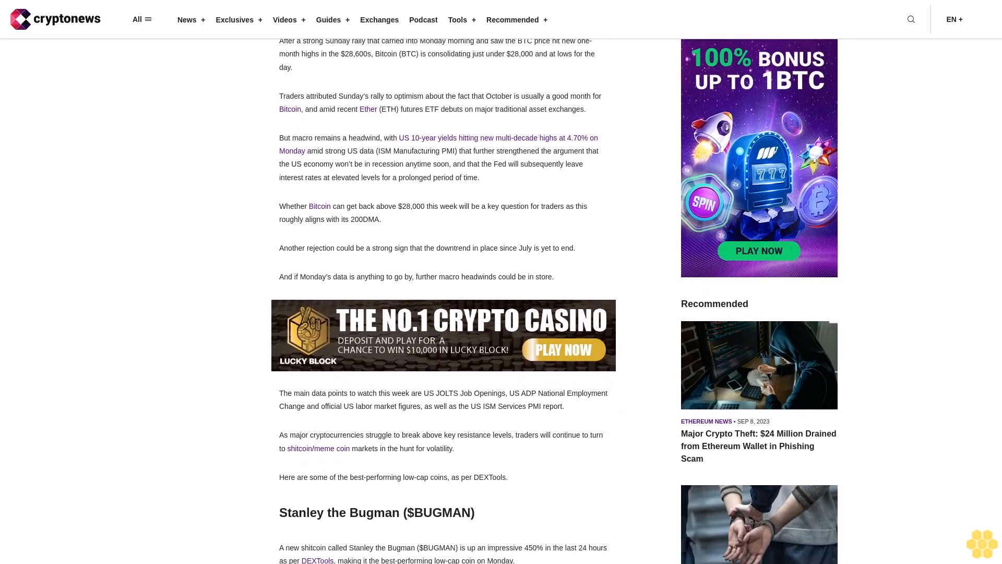
scroll("down", 3)
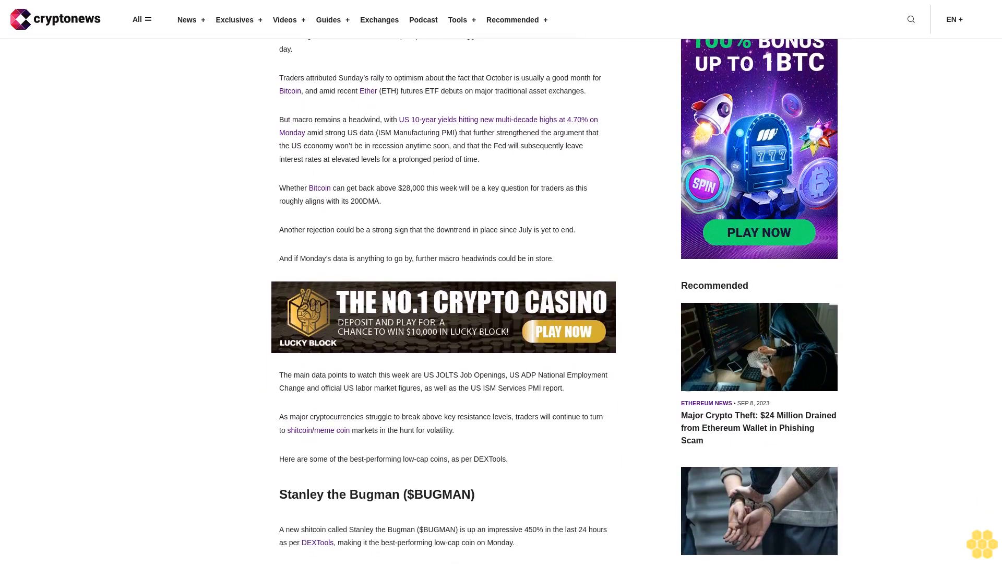
scroll("down", 3)
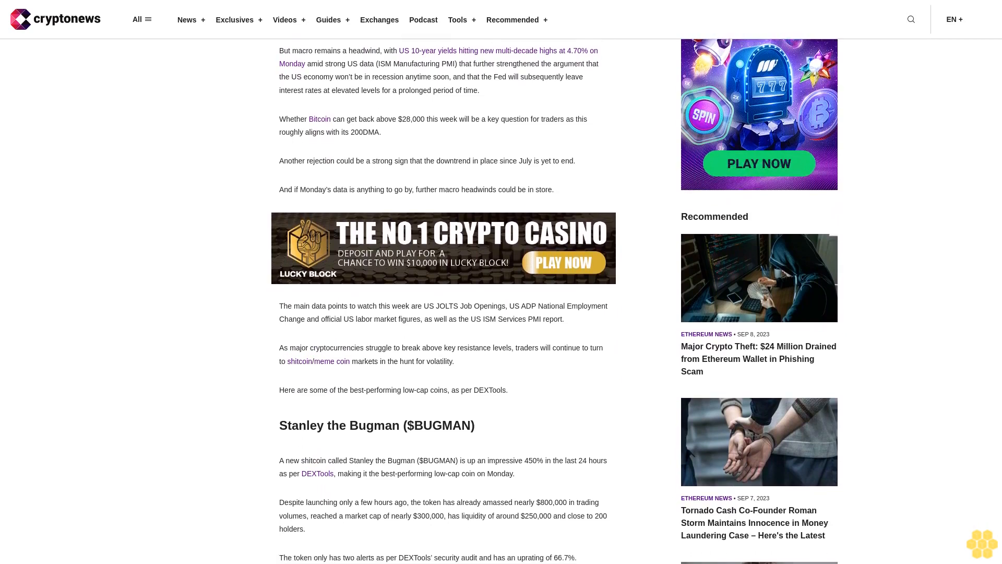
scroll("down", 3)
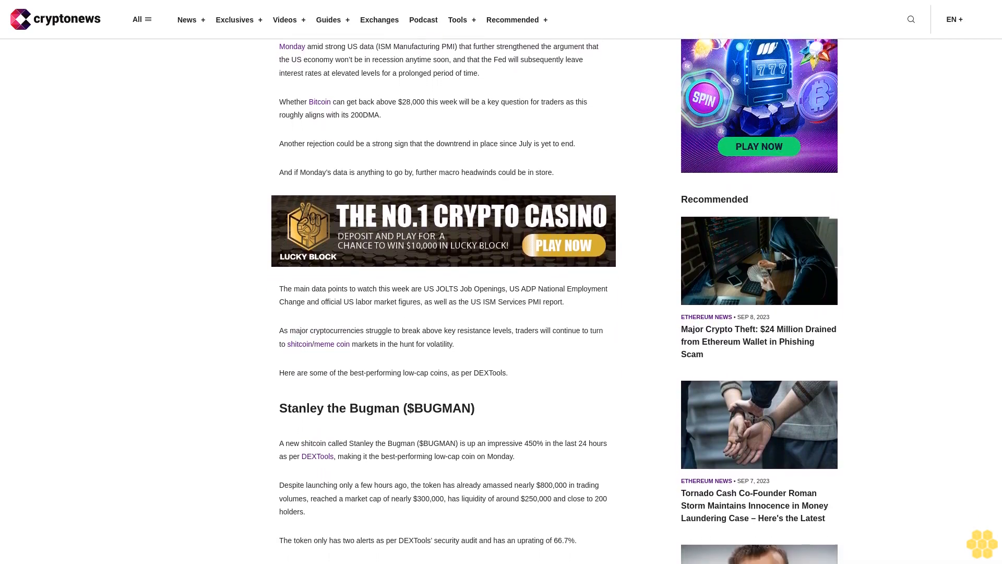
scroll("down", 3)
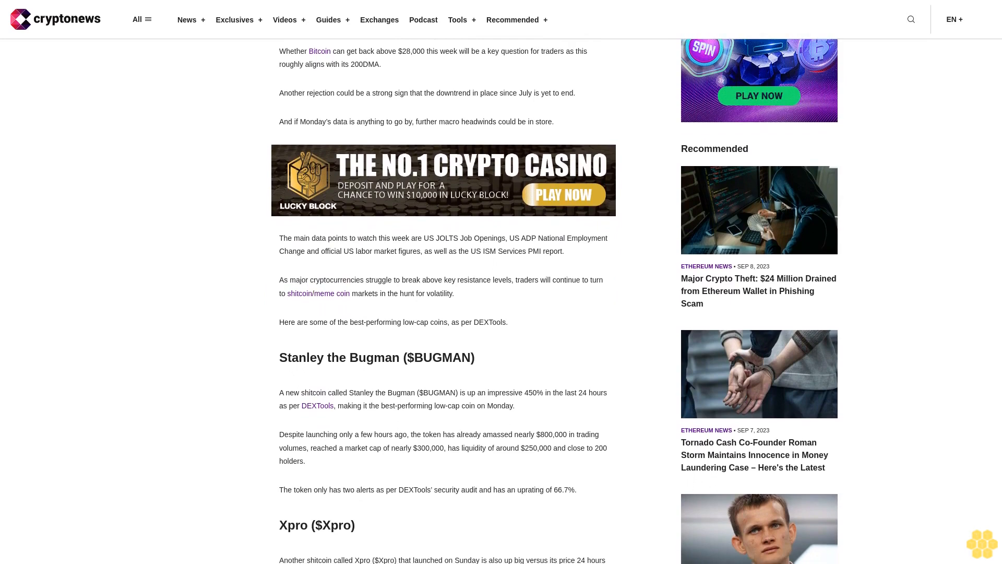
scroll("down", 3)
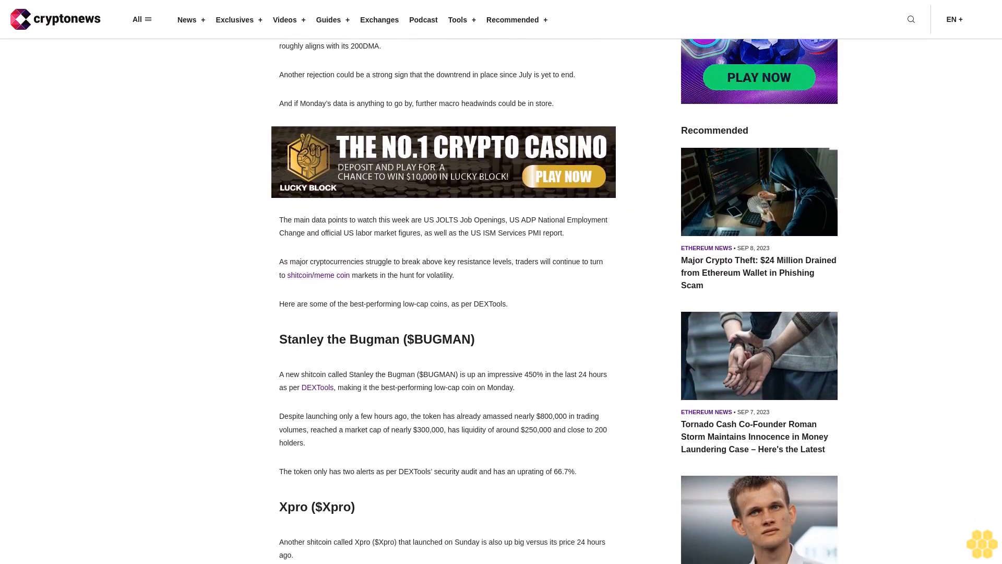
scroll("down", 3)
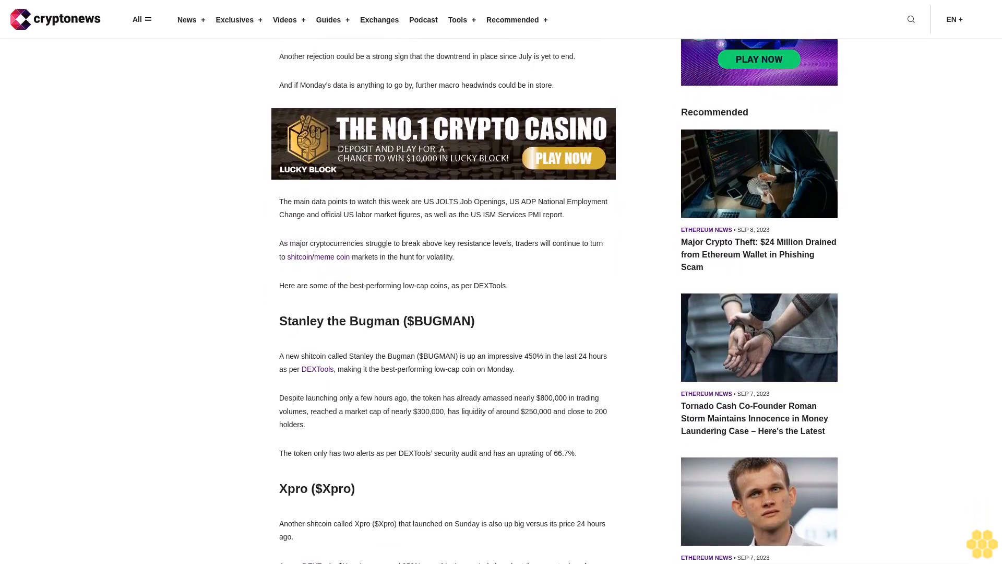
scroll("down", 3)
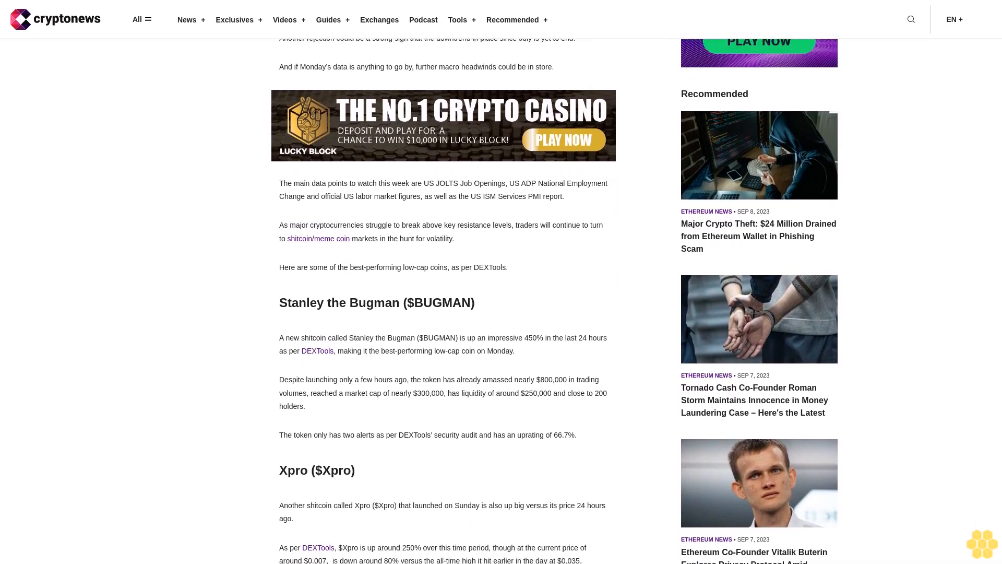
scroll("down", 3)
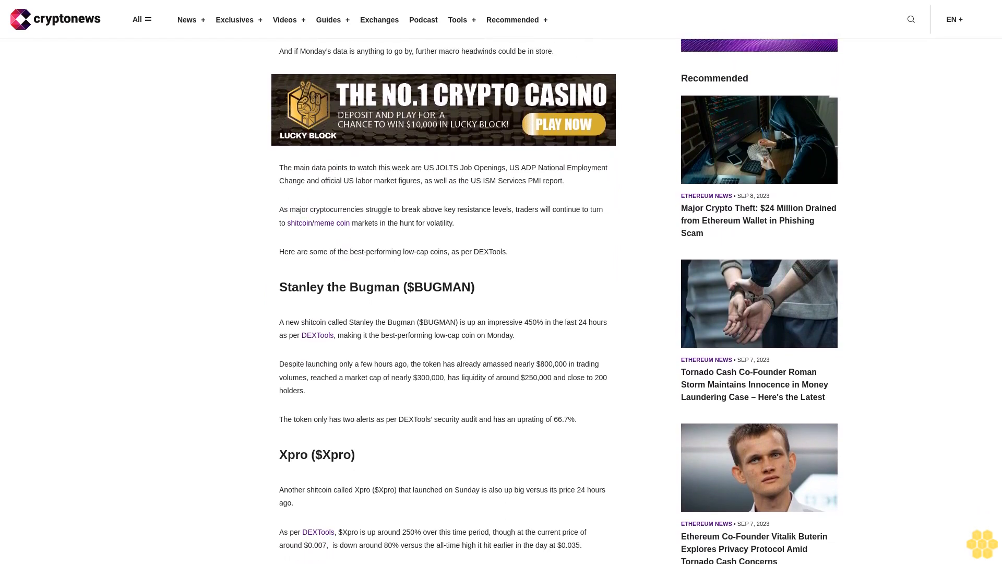
scroll("down", 3)
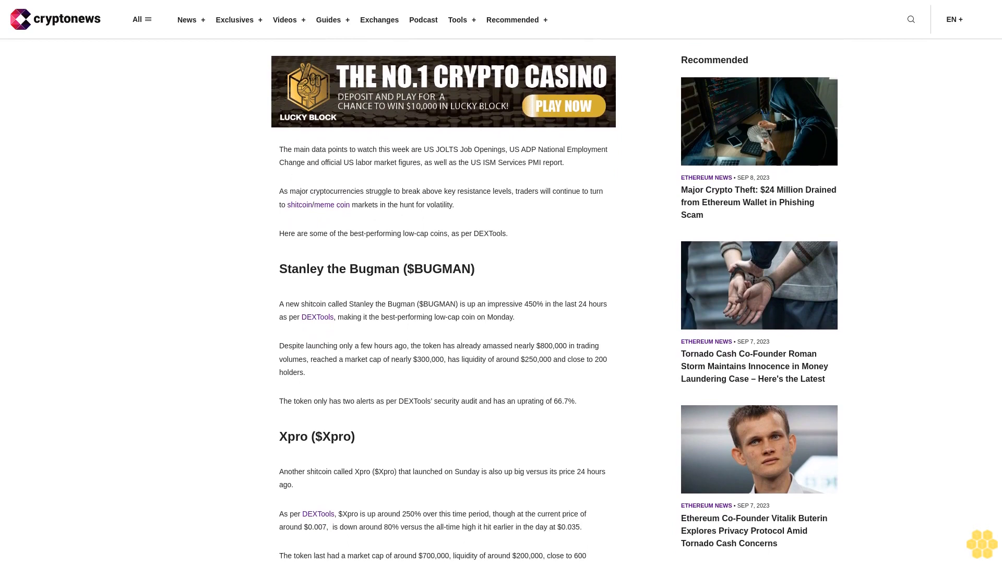
scroll("down", 3)
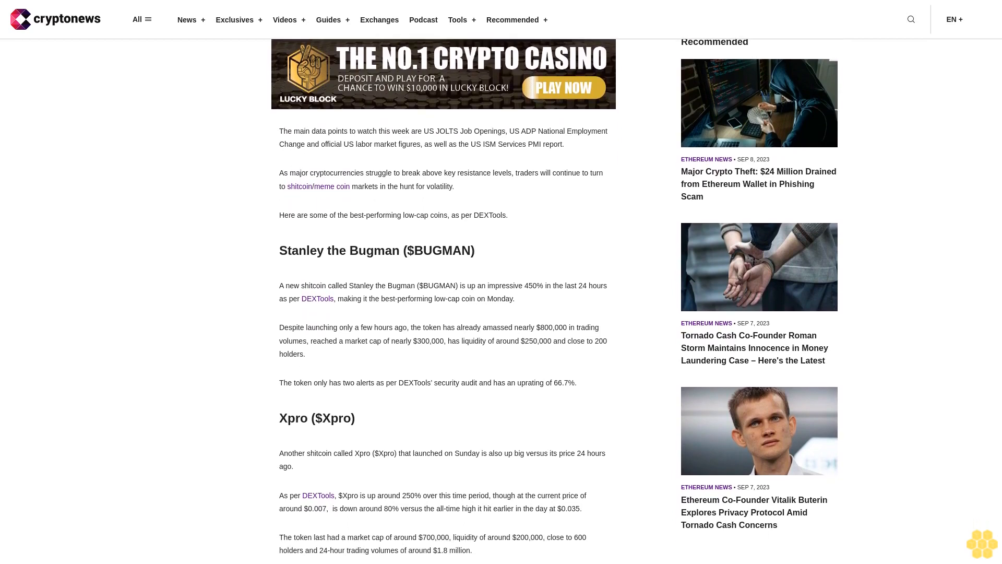
scroll("down", 3)
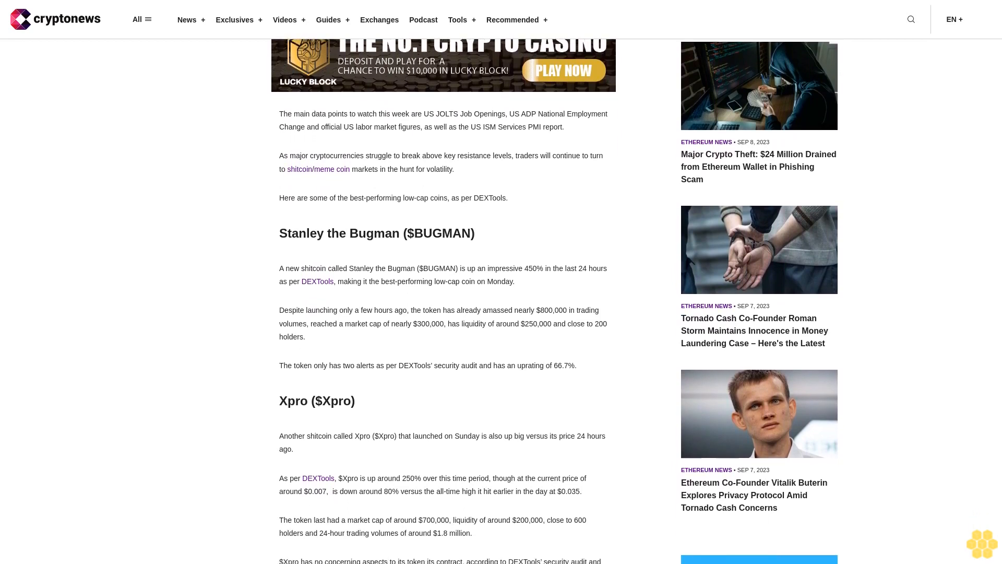
scroll("down", 3)
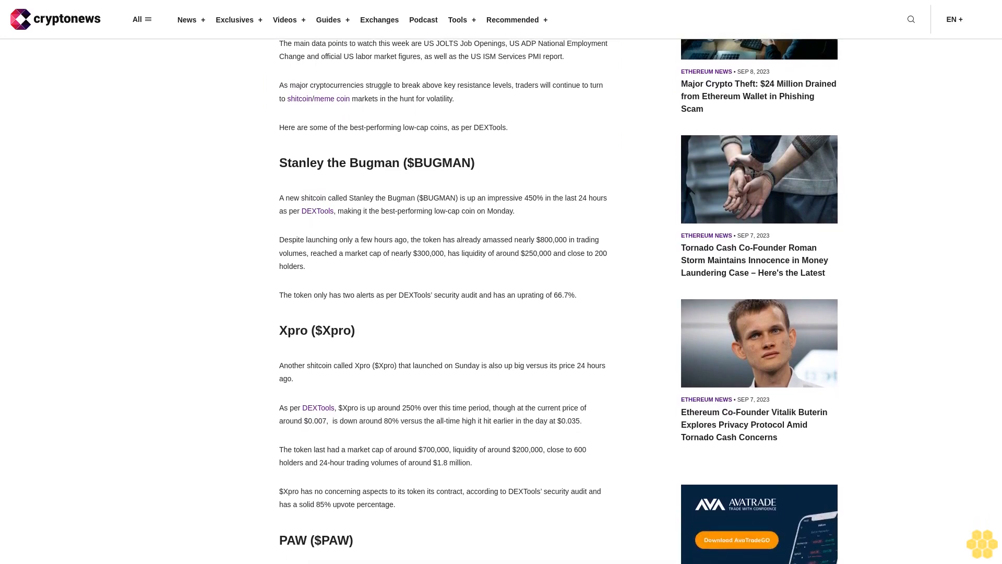
scroll("down", 3)
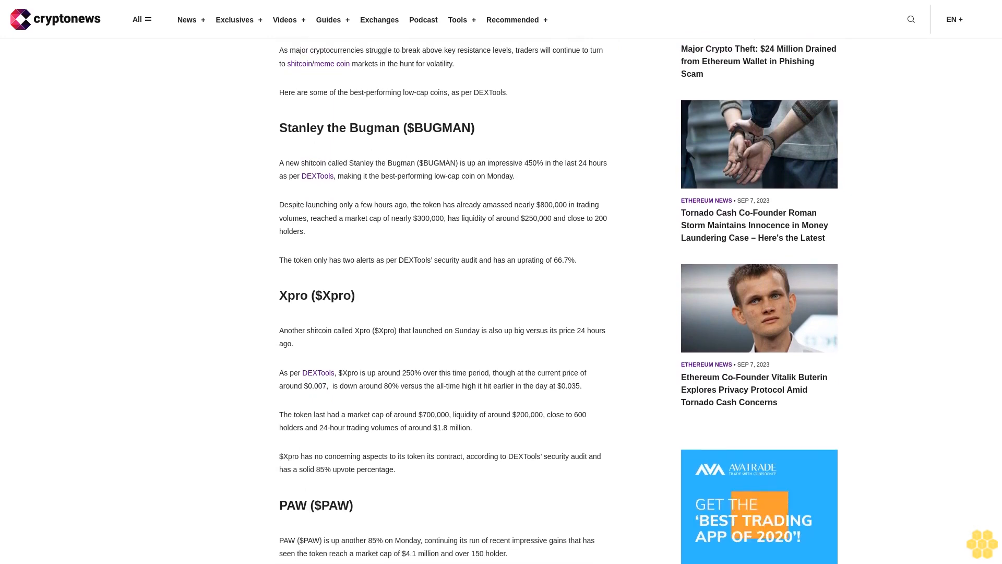
scroll("down", 3)
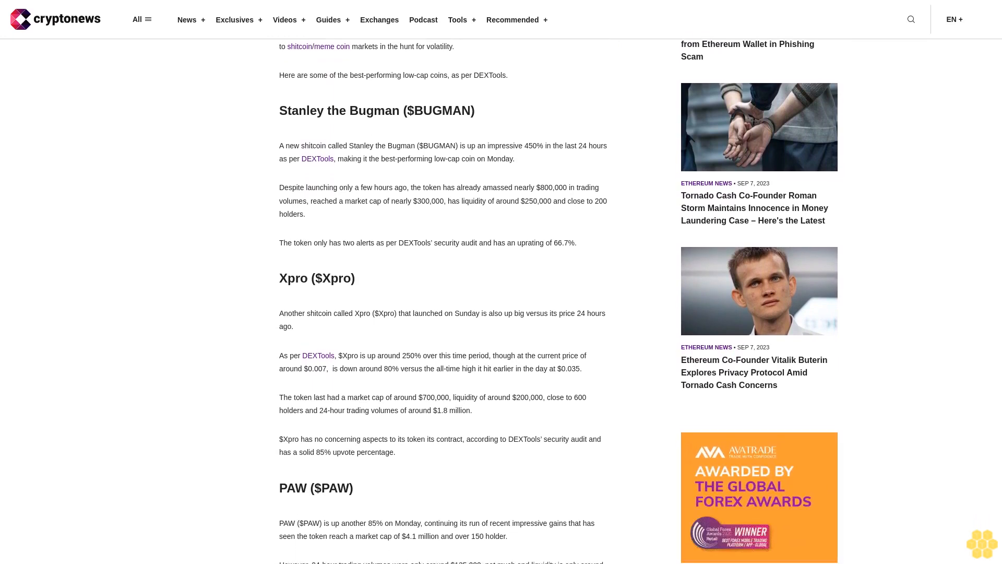
scroll("down", 3)
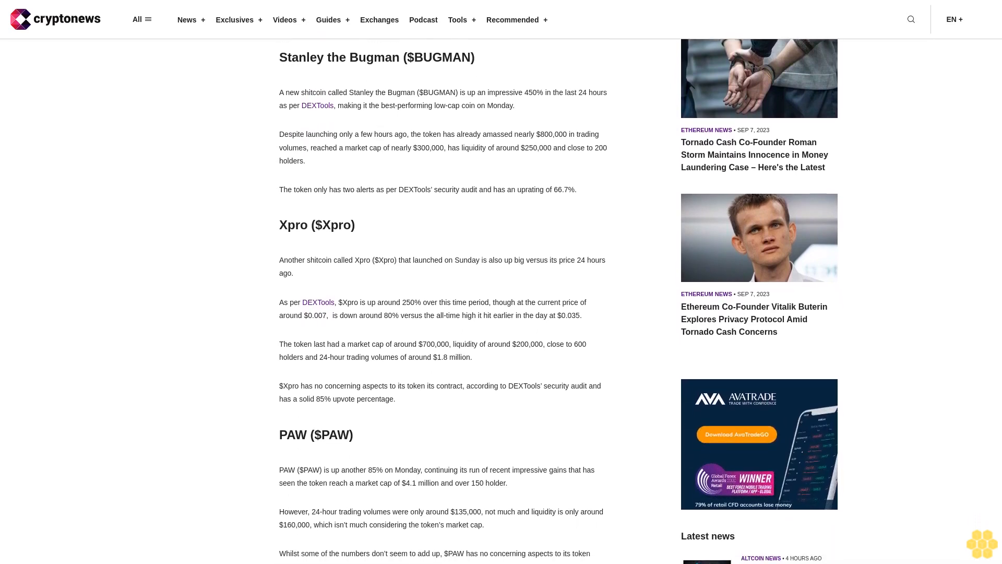
scroll("down", 3)
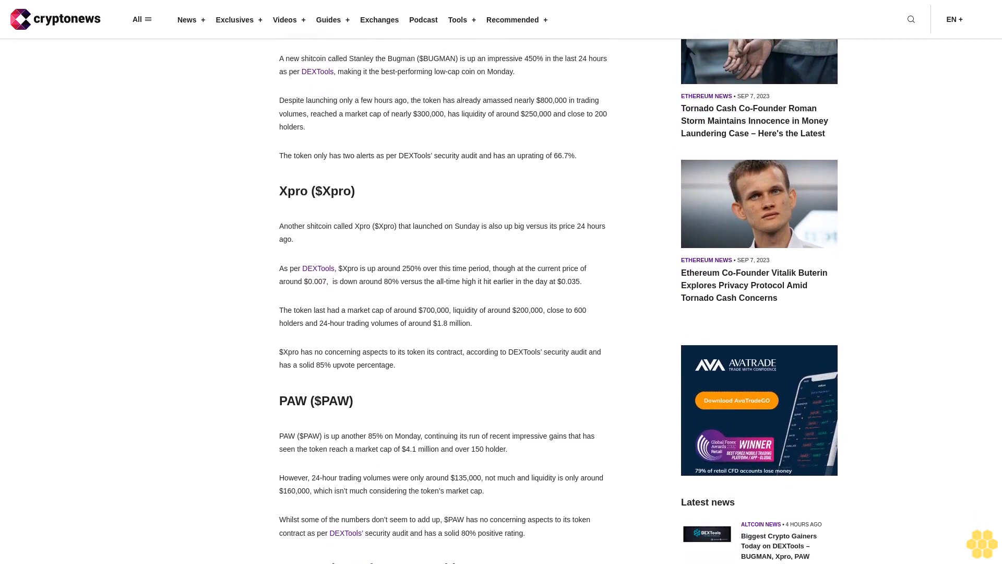
scroll("down", 3)
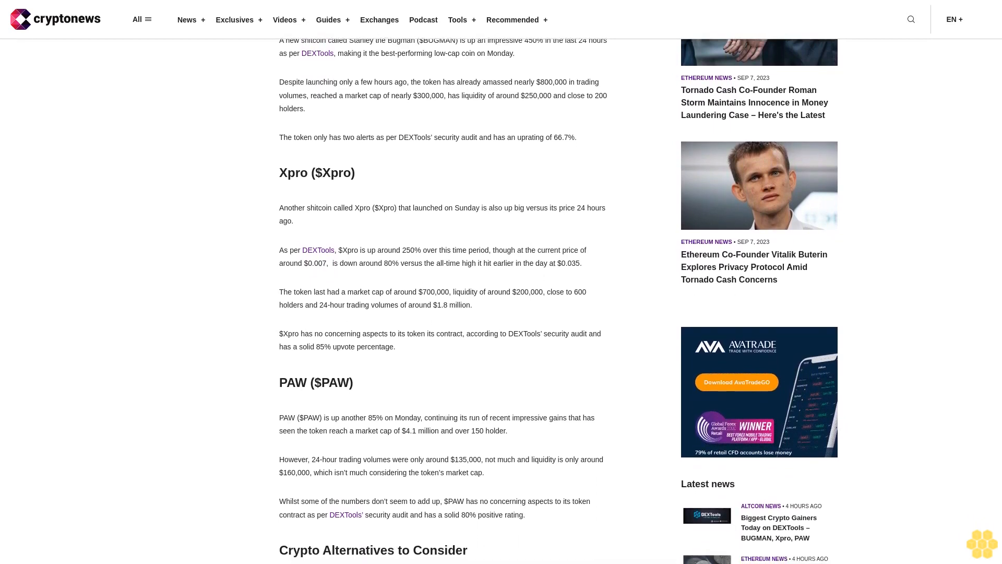
scroll("down", 3)
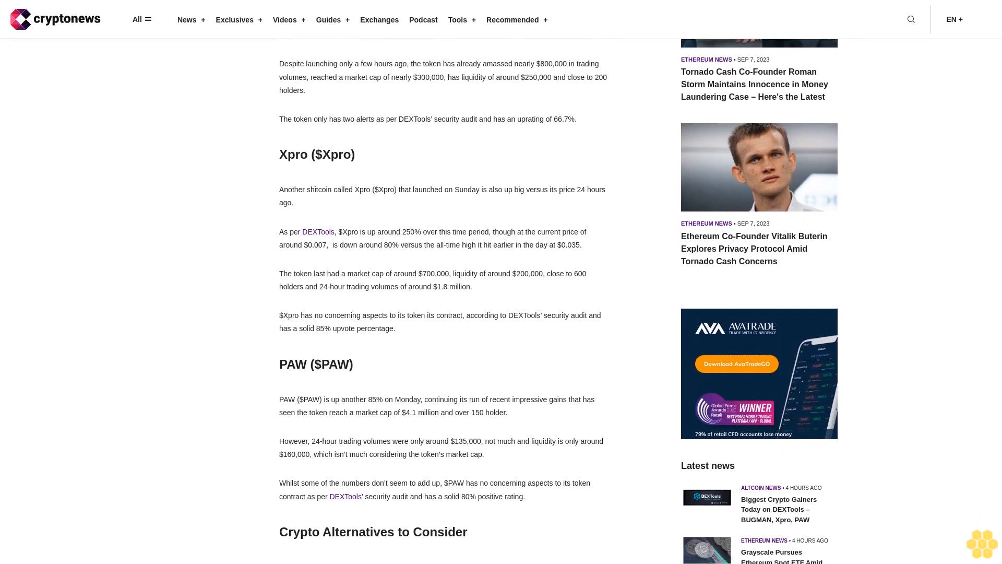
scroll("down", 3)
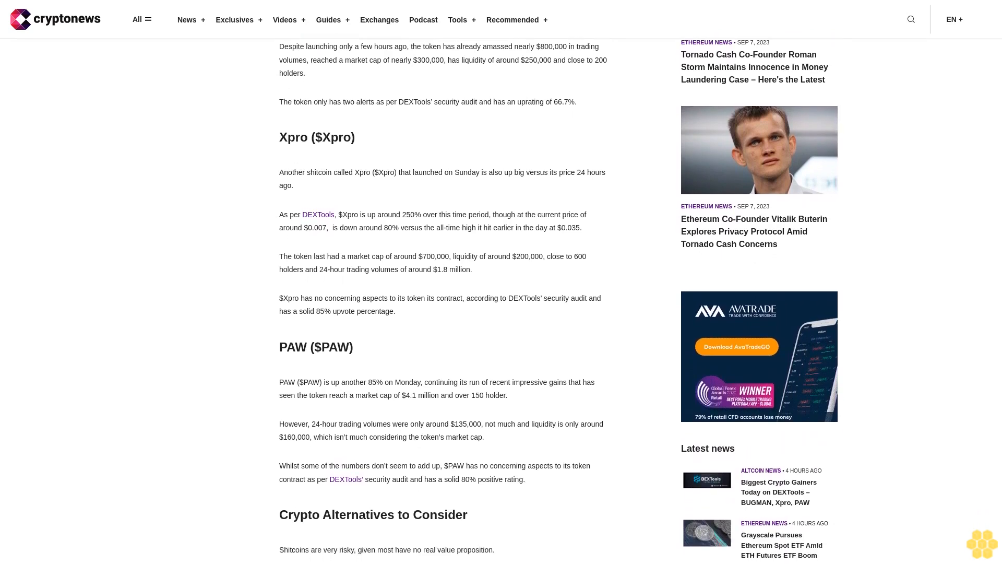
scroll("down", 3)
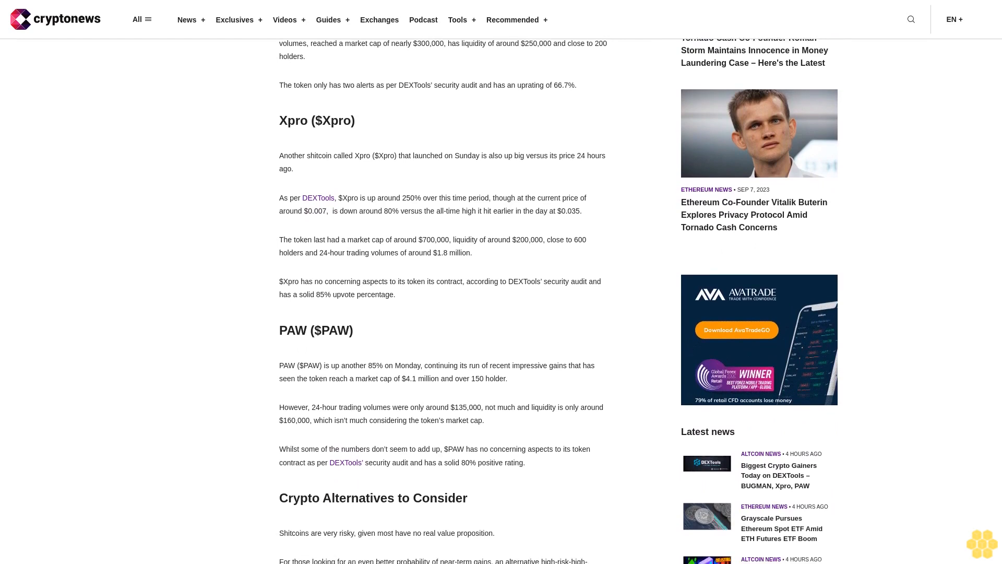
scroll("down", 3)
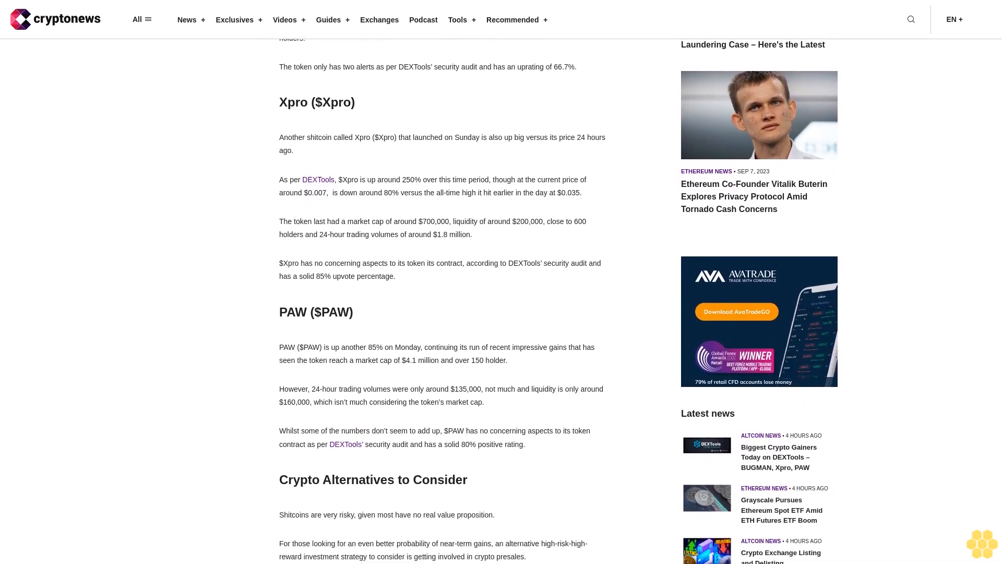
scroll("down", 3)
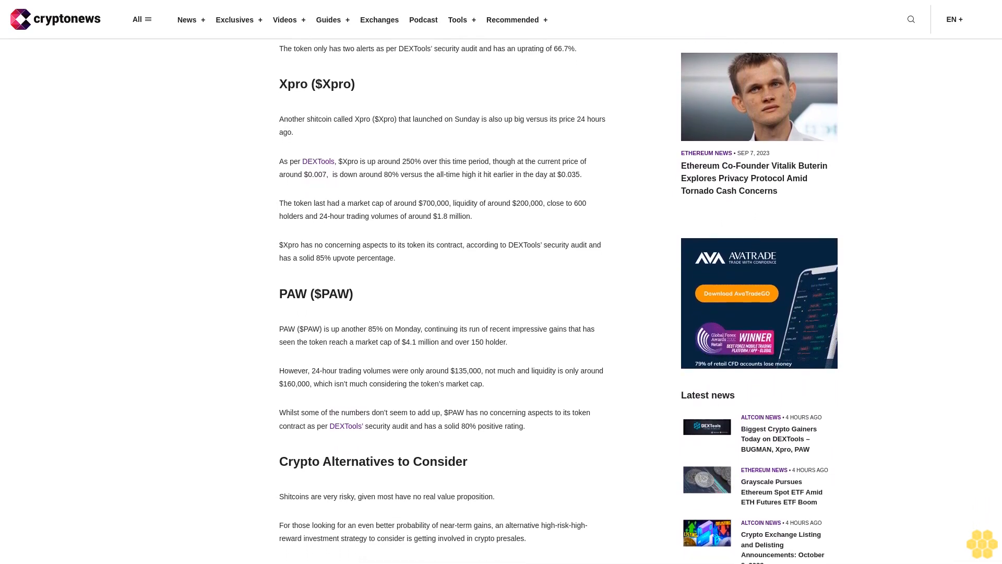
scroll("down", 3)
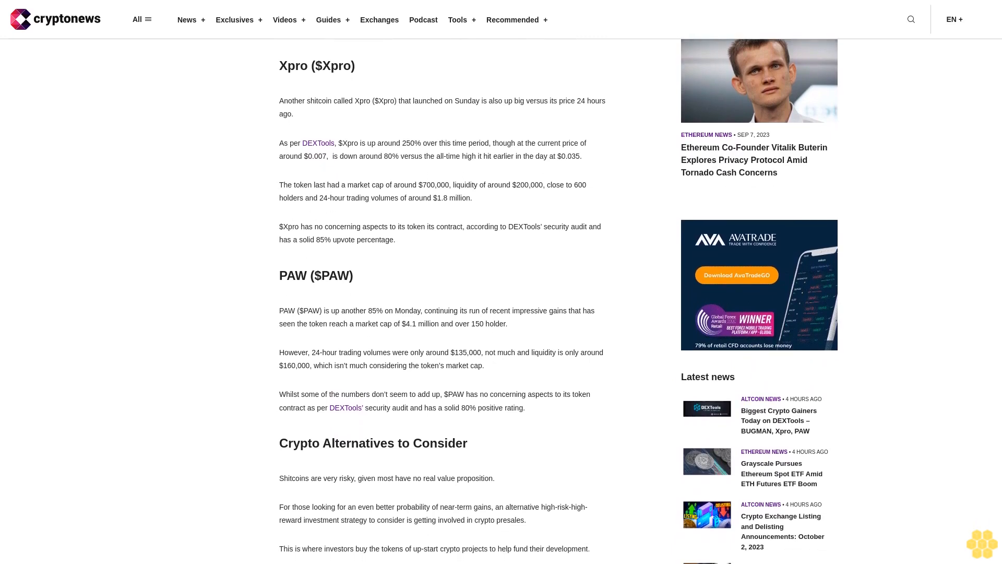
scroll("down", 3)
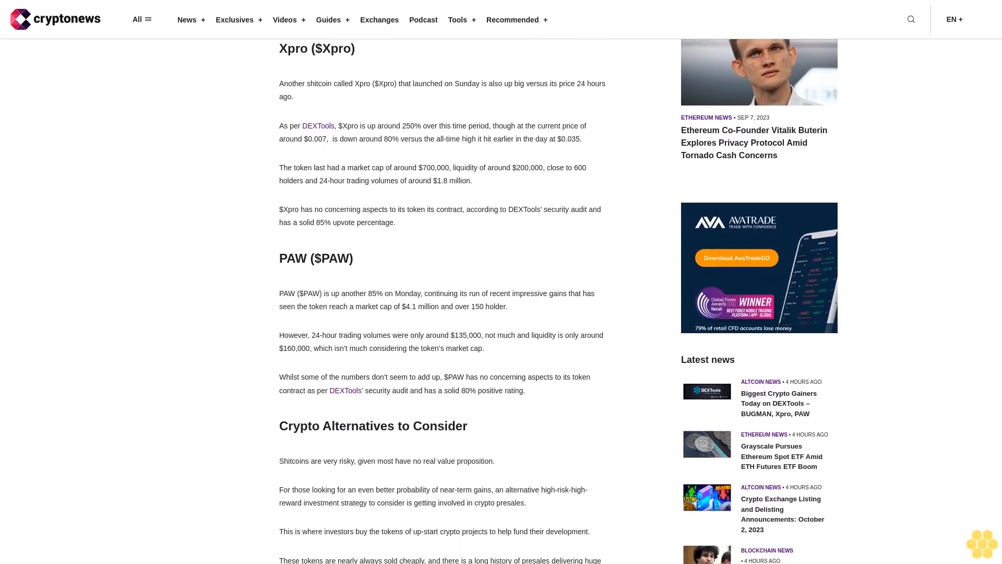
scroll("down", 3)
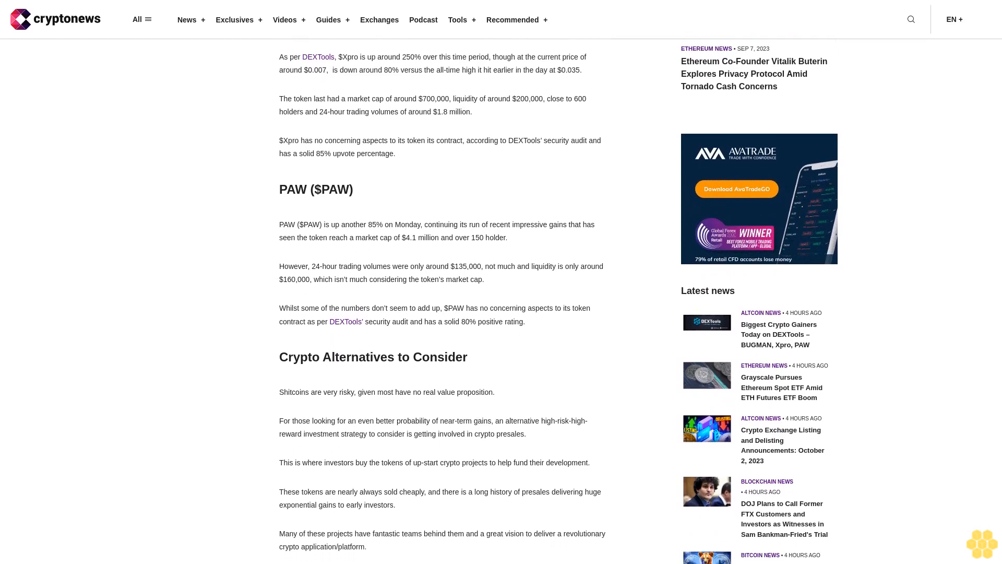
scroll("down", 3)
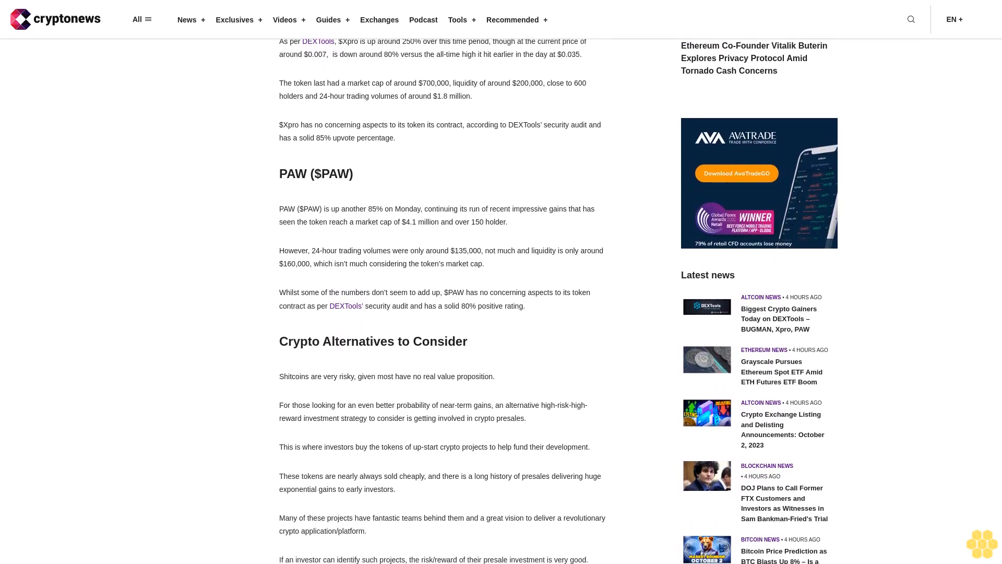
scroll("down", 3)
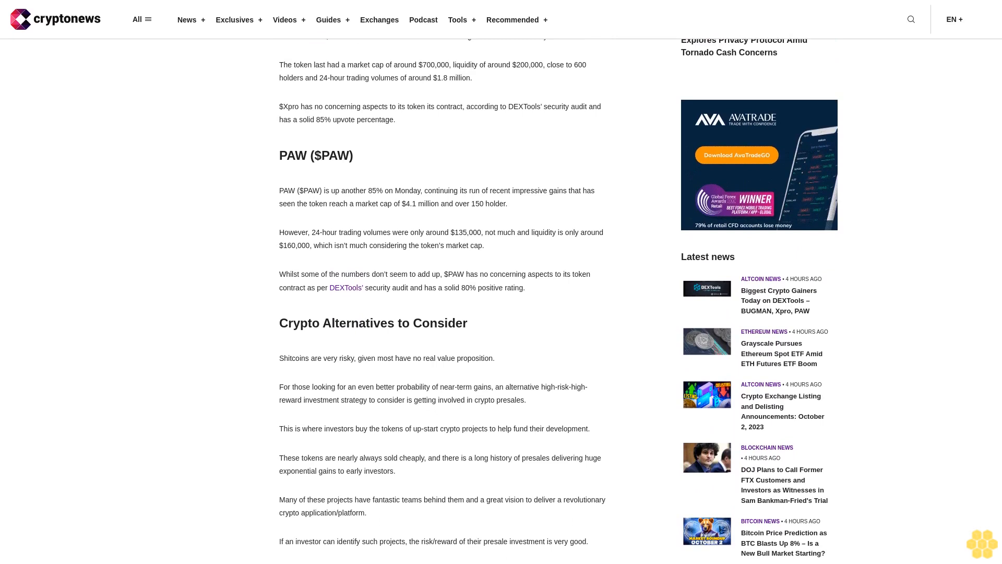
scroll("down", 3)
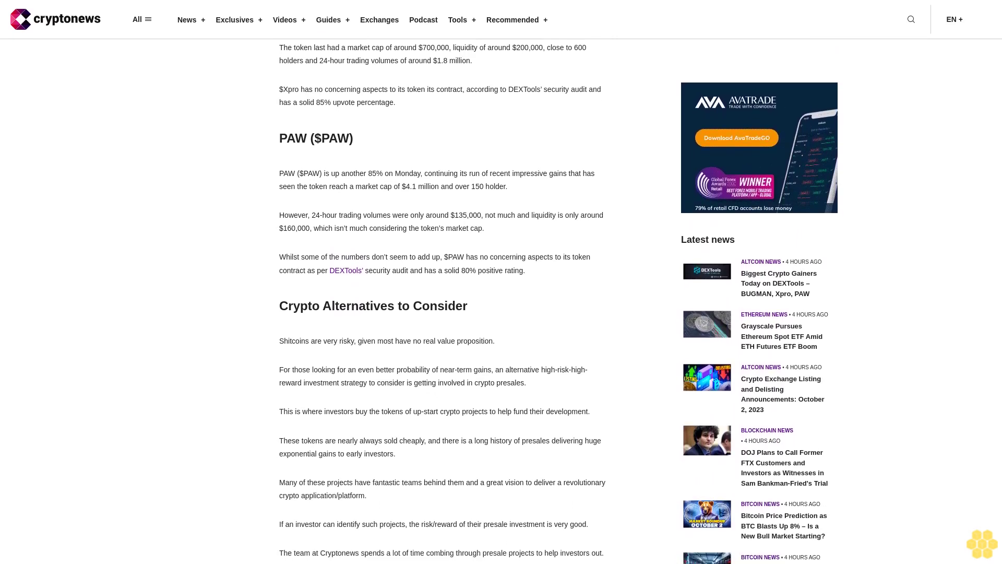
scroll("down", 3)
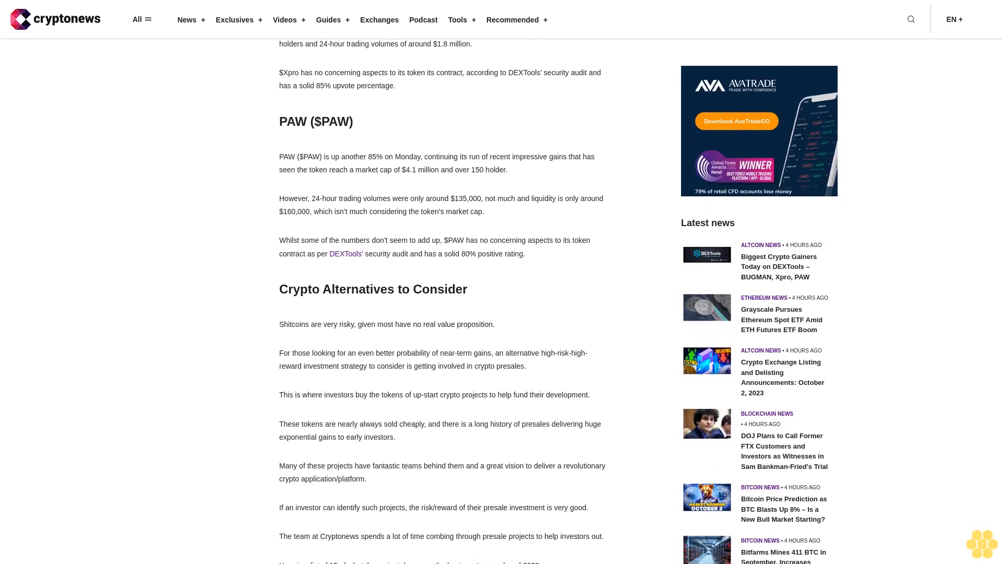
scroll("down", 3)
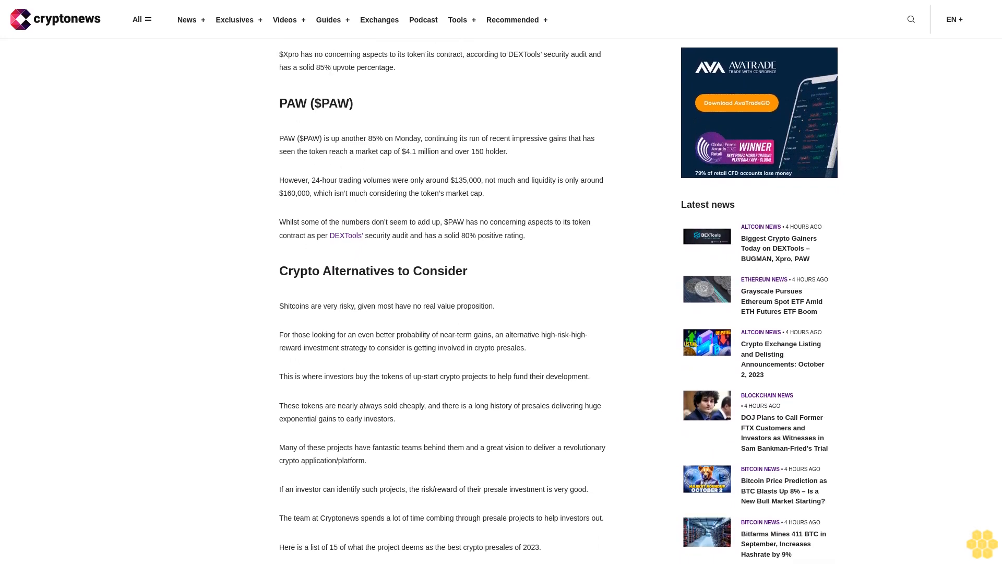
scroll("down", 3)
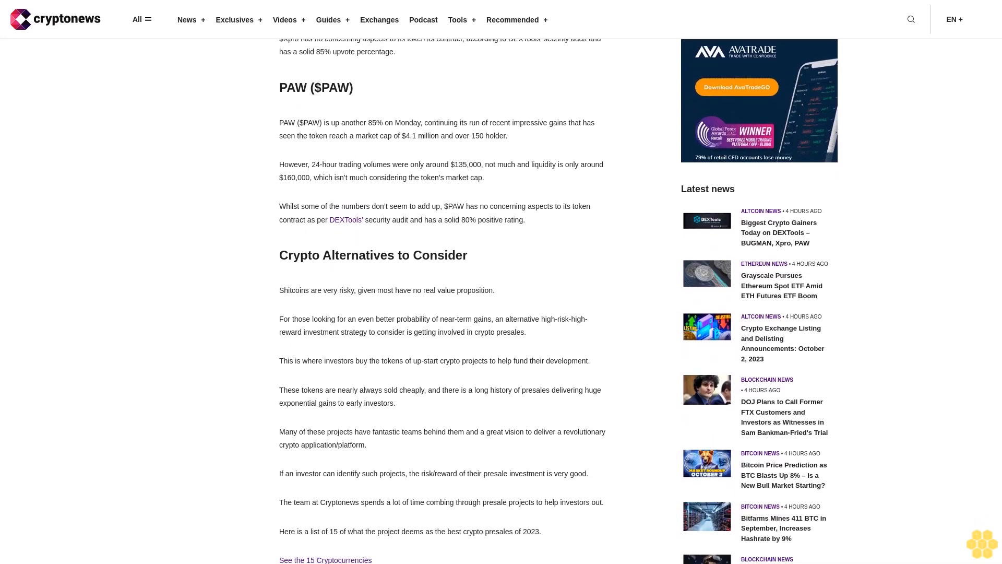
scroll("down", 3)
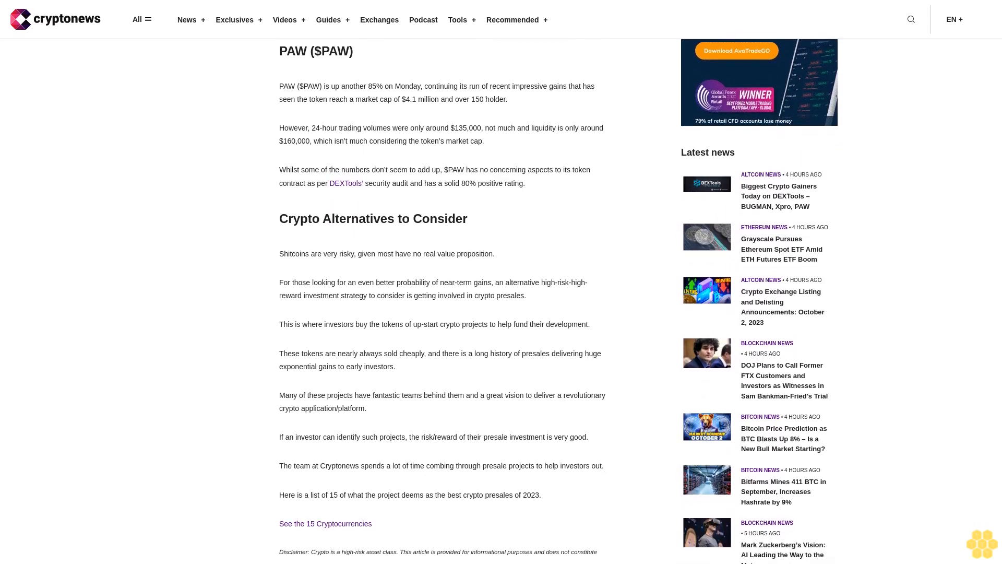
scroll("down", 3)
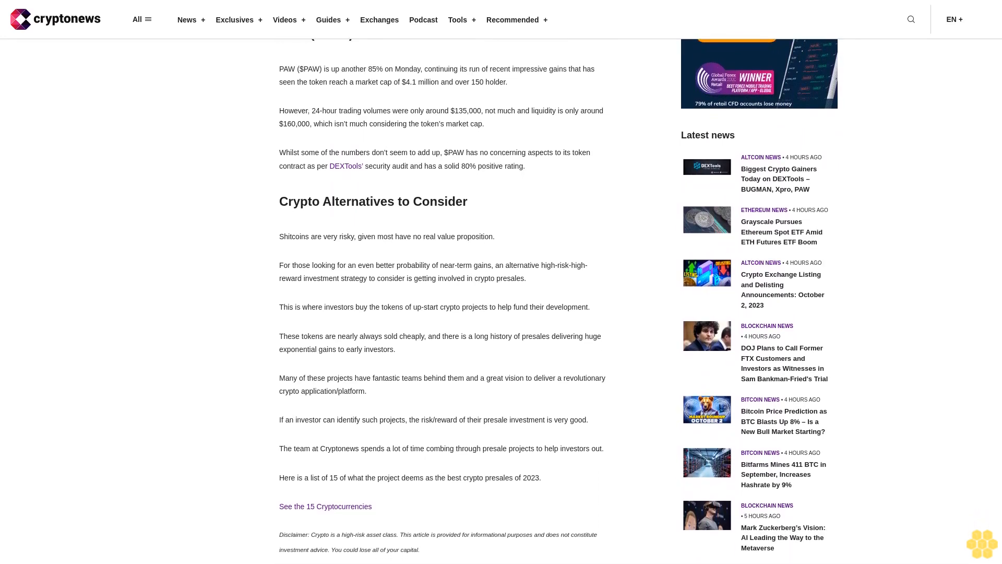
scroll("down", 3)
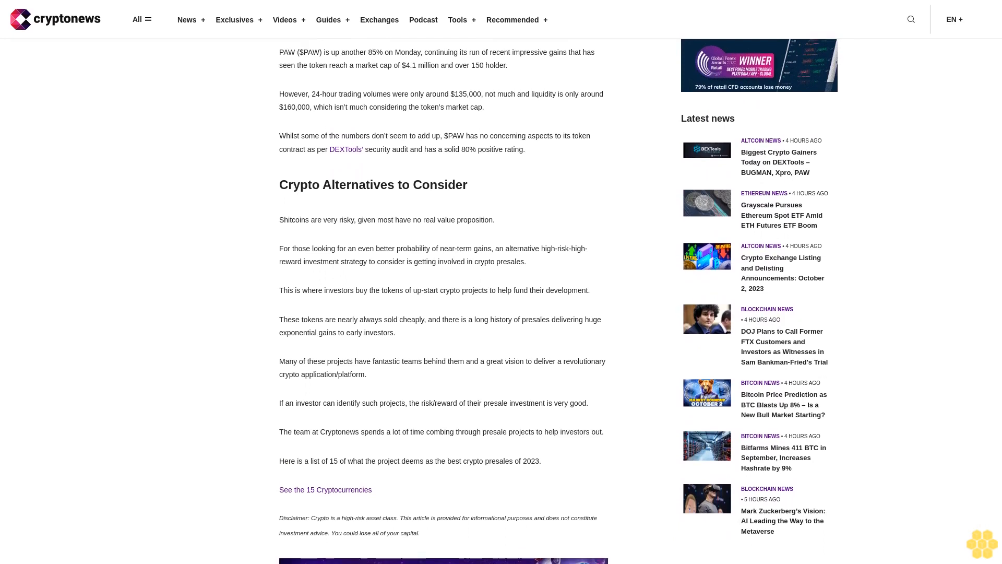
scroll("down", 3)
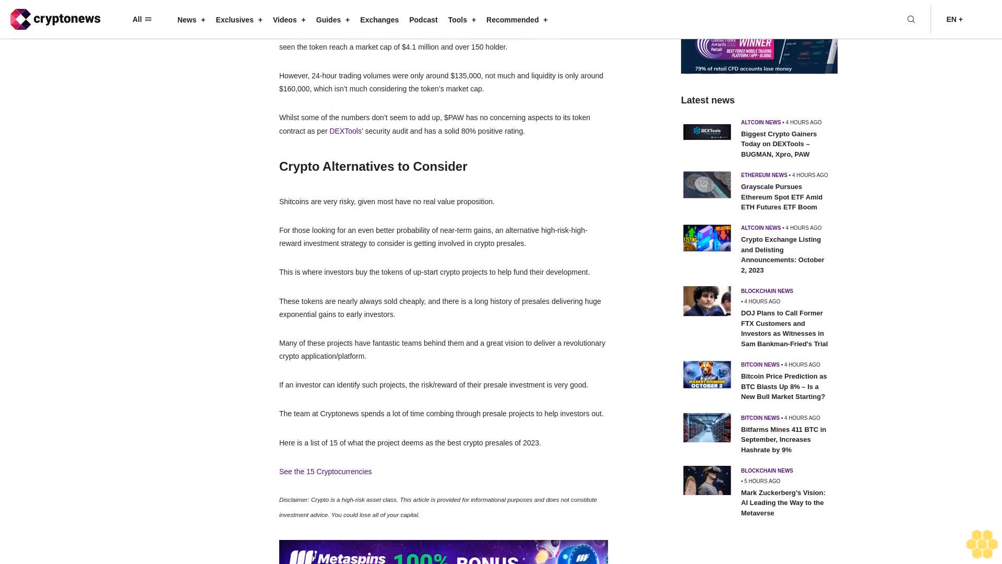
scroll("down", 3)
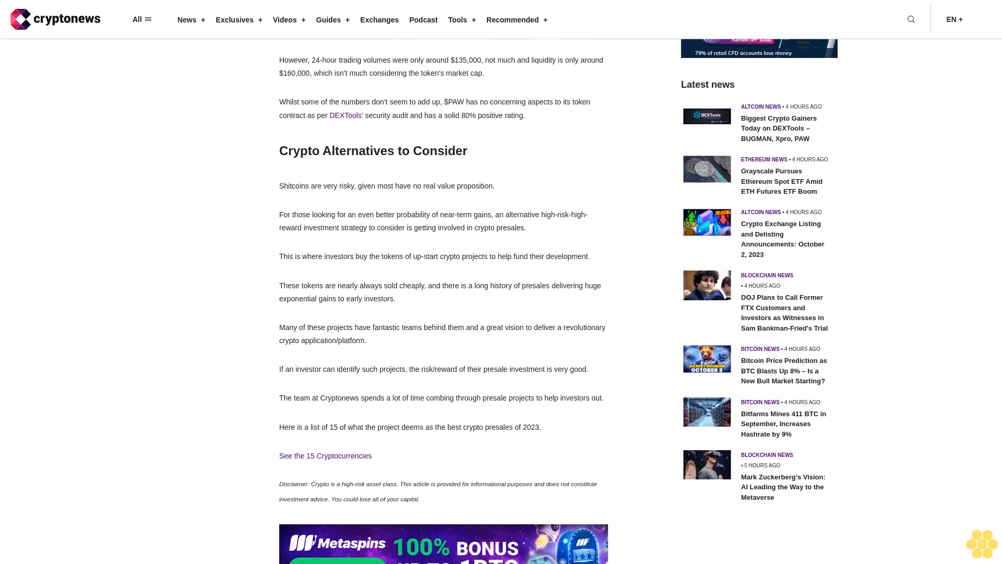